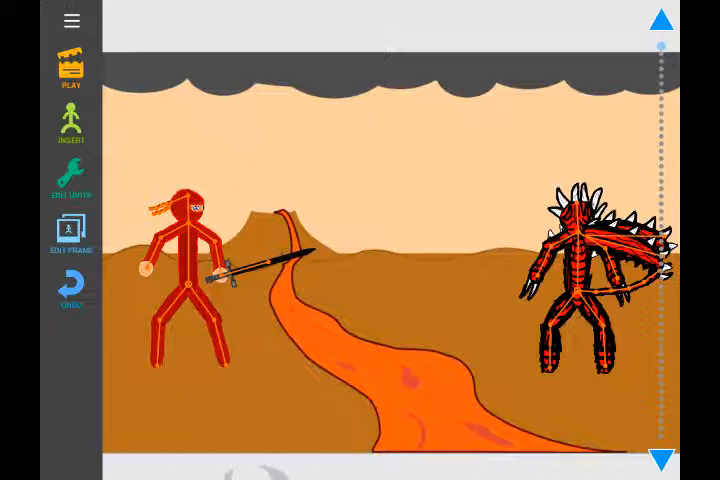
- Peek at the project options list, dismiss it, and start playing the ninja-versus-demon animation
click(72, 20)
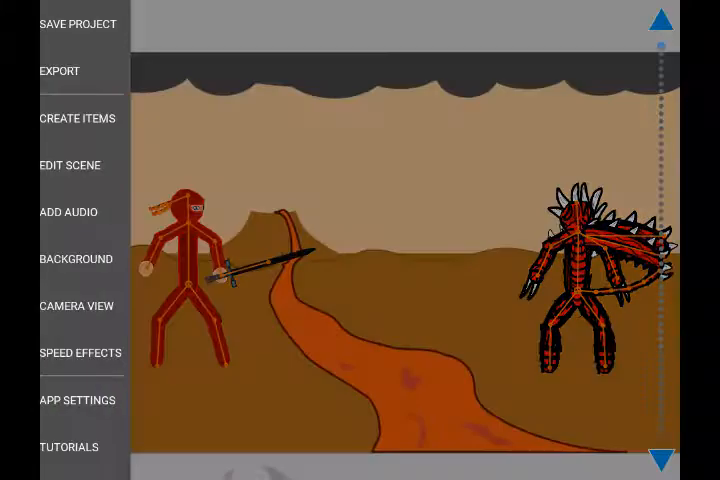
click(72, 20)
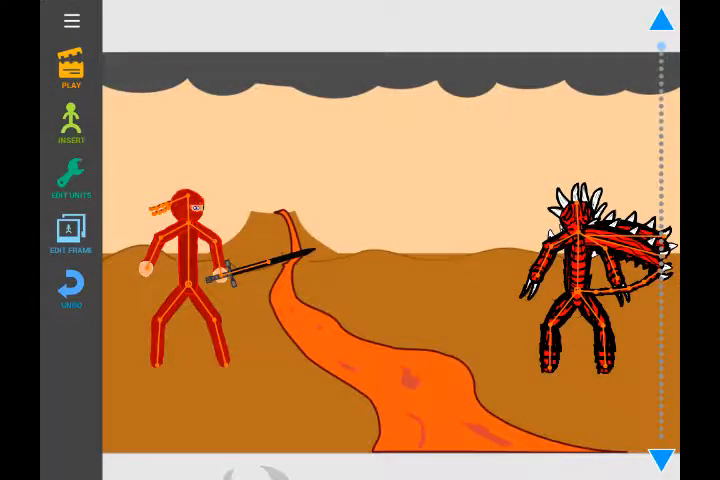
click(72, 64)
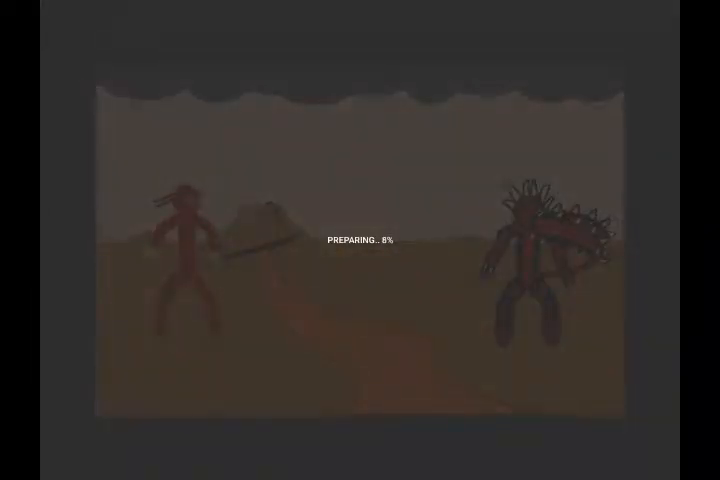